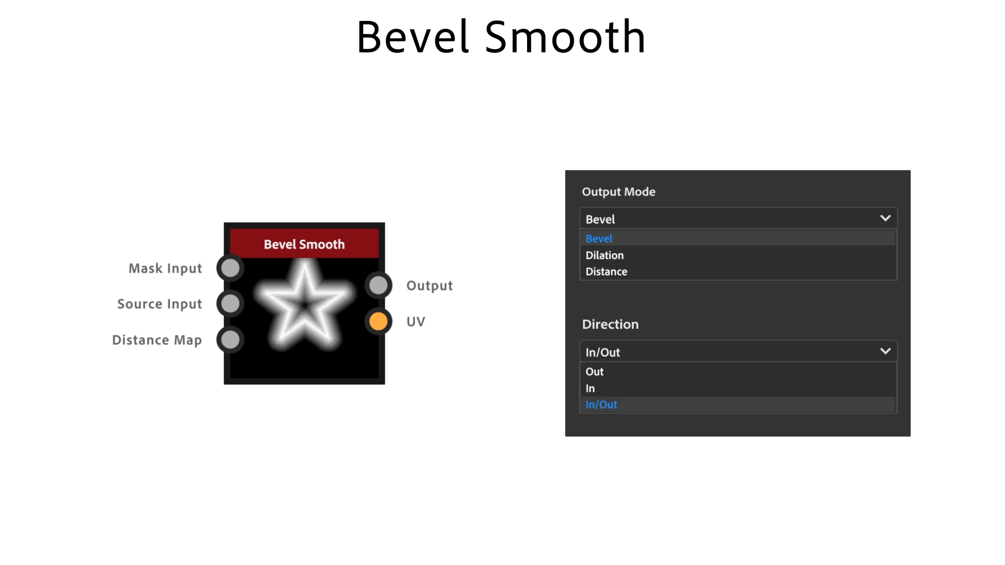
Step: Wire the Arc Pavement output into a new Slope Blur Grayscale node
{"action": "left_click", "coordinate": [594, 372]}
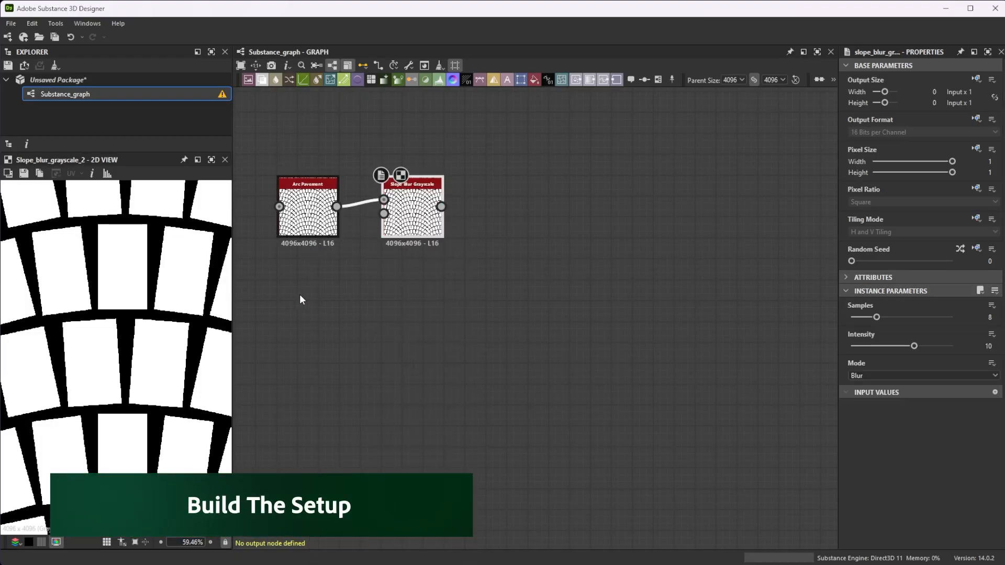
Step: Drive the slope blur with Crystal 1 noise, Samples 32 and Intensity 0.05
{"action": "type", "text": "cry"}
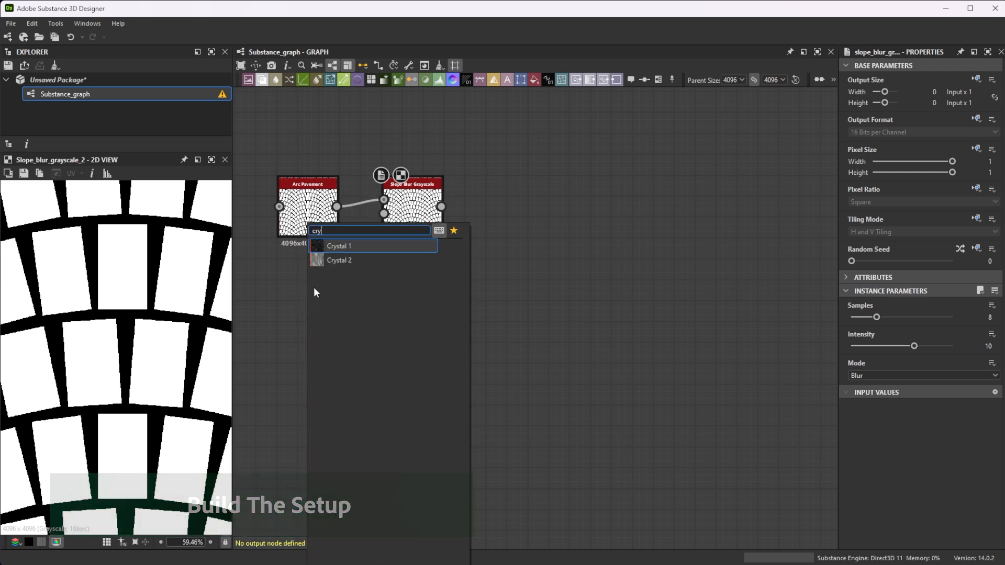
{"action": "left_click", "coordinate": [339, 248]}
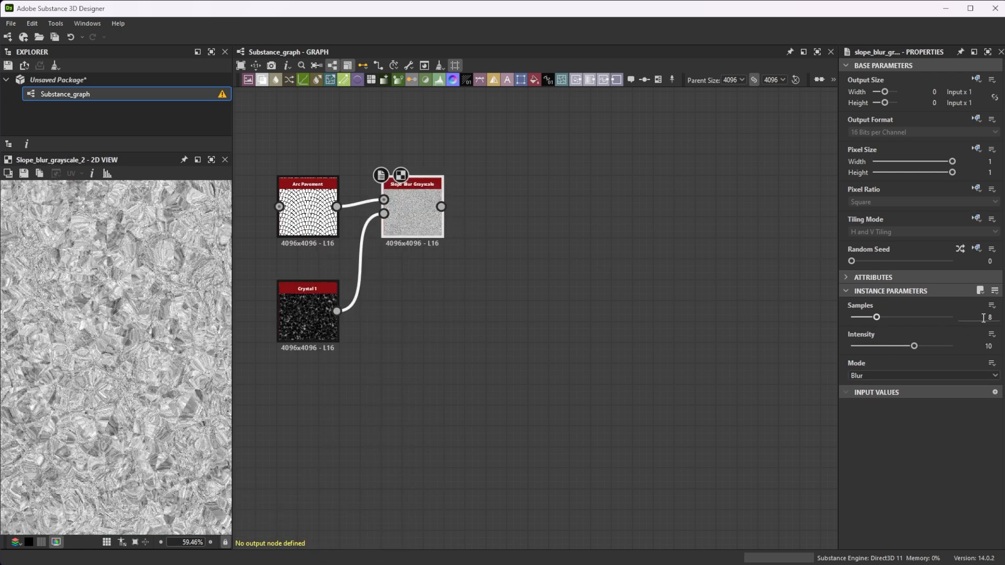
{"action": "left_click_drag", "start_coordinate": [877, 316], "coordinate": [953, 317]}
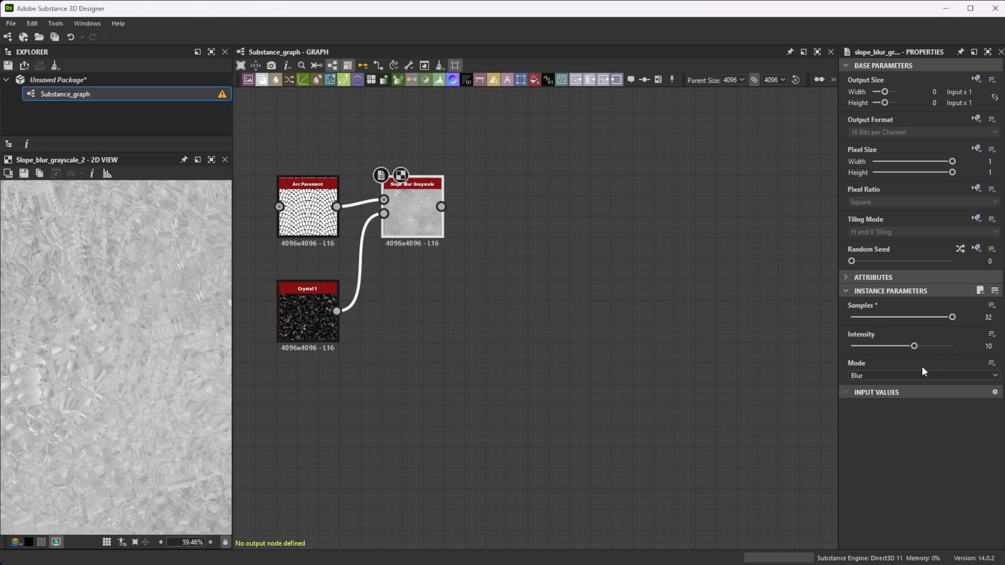
{"action": "left_click", "coordinate": [923, 374]}
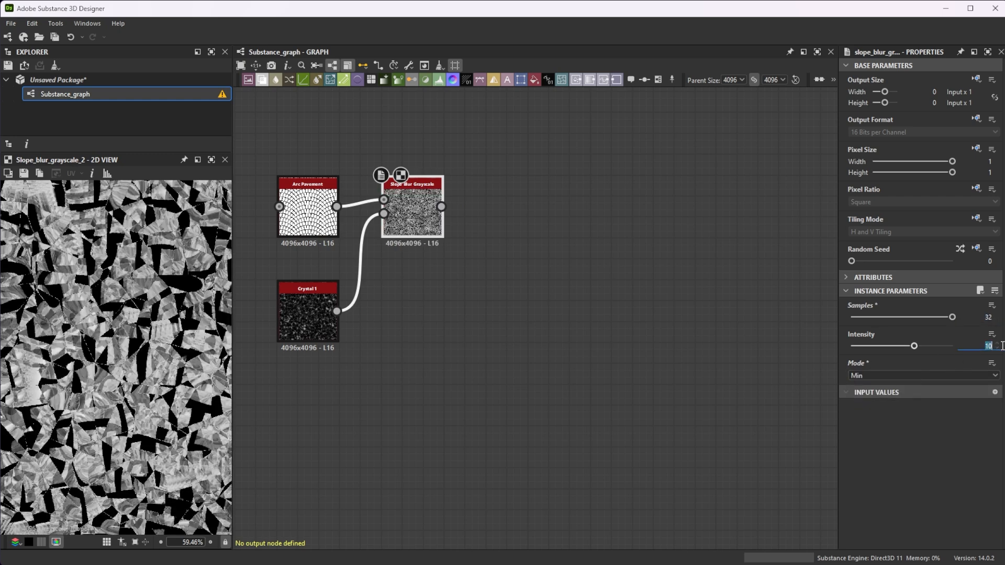
{"action": "type", "text": "0.05"}
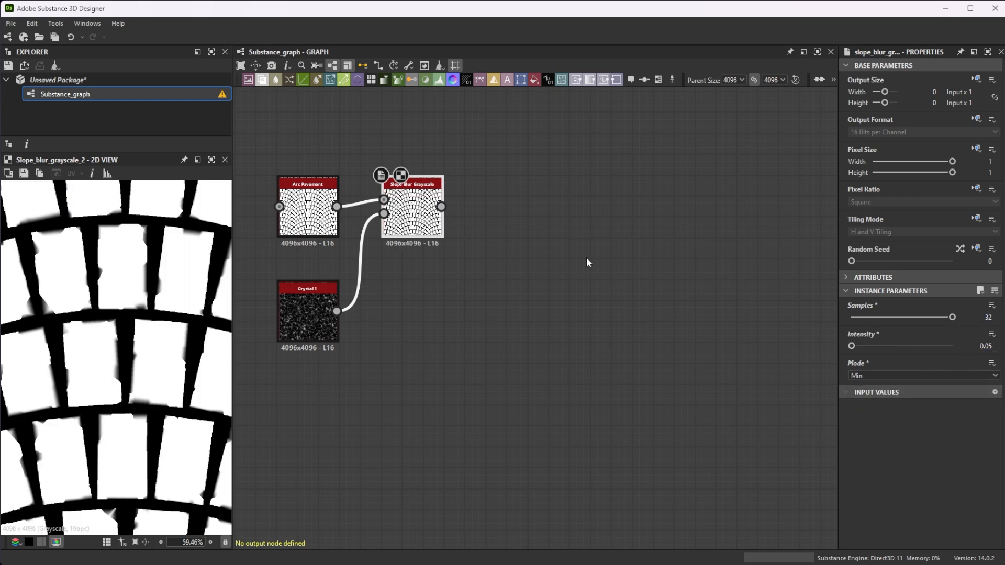
Step: Chain Threshold, Bevel Smooth and a Blend node after the slope blur
{"action": "type", "text": "thr"}
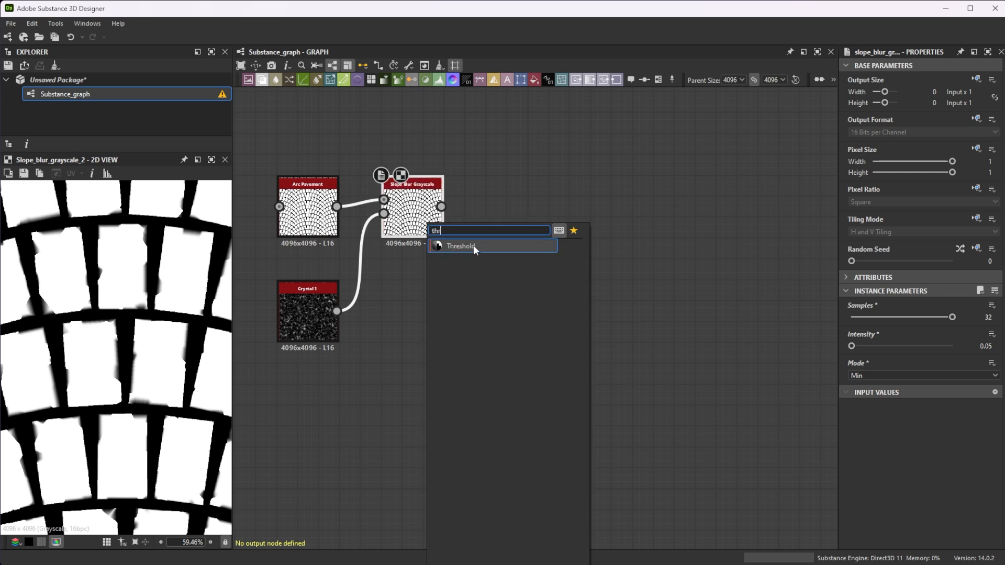
{"action": "left_click", "coordinate": [460, 246]}
{"action": "type", "text": "beve"}
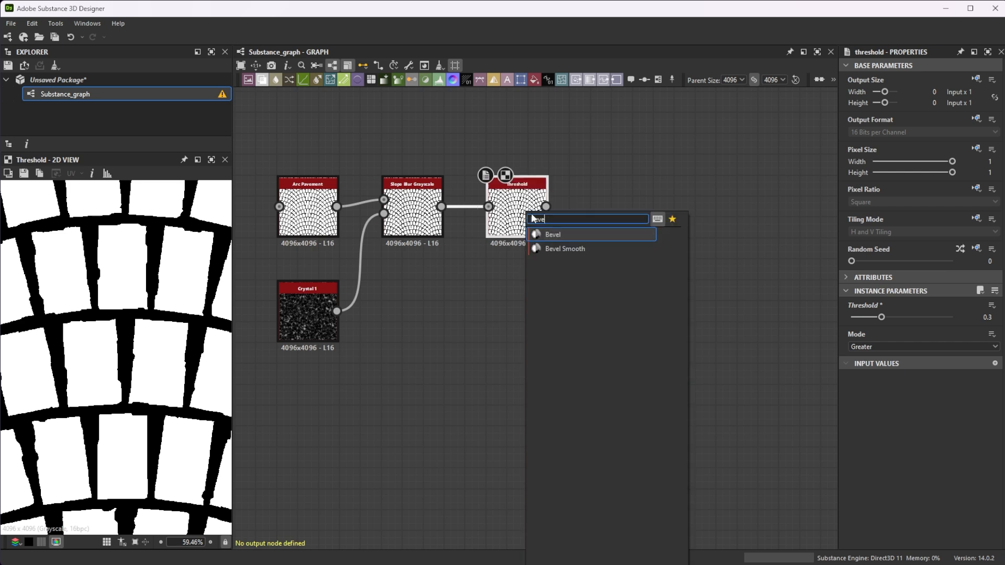
{"action": "left_click", "coordinate": [566, 250]}
{"action": "type", "text": "bl"}
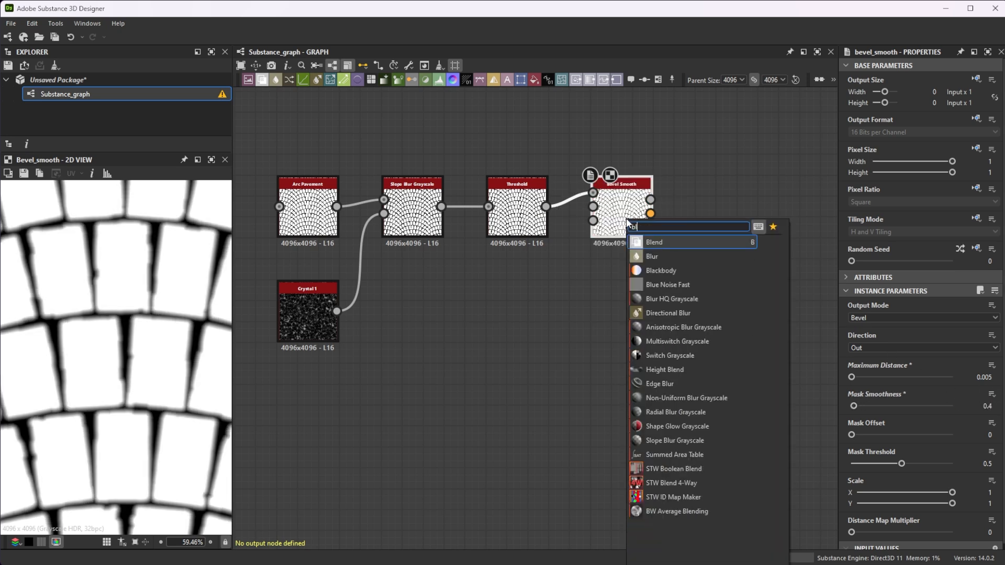
{"action": "left_click", "coordinate": [654, 242]}
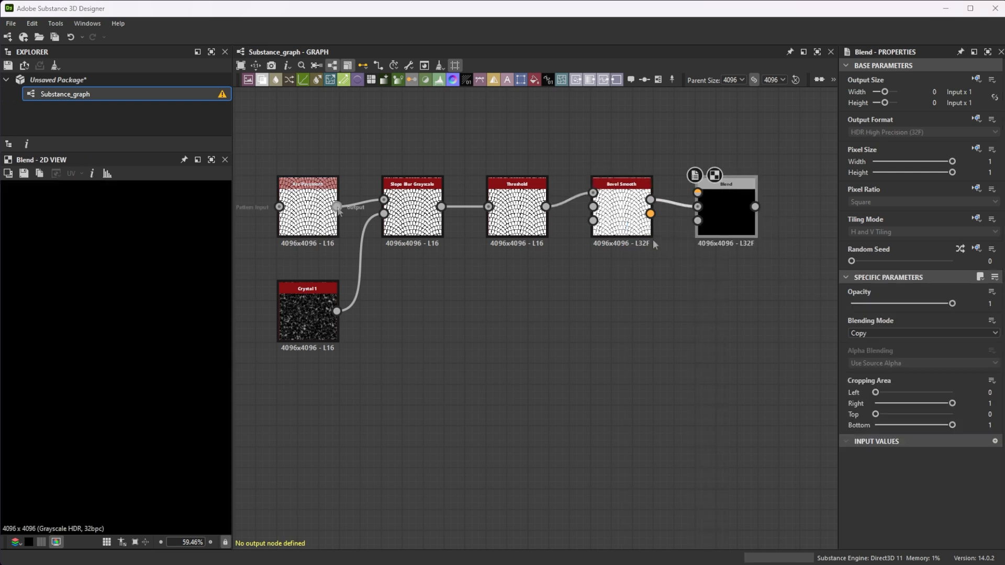
Step: Add a second Bevel Smooth at 0.01 from Arc Pavement with a 16-bit Invert Grayscale after it
{"action": "type", "text": "be"}
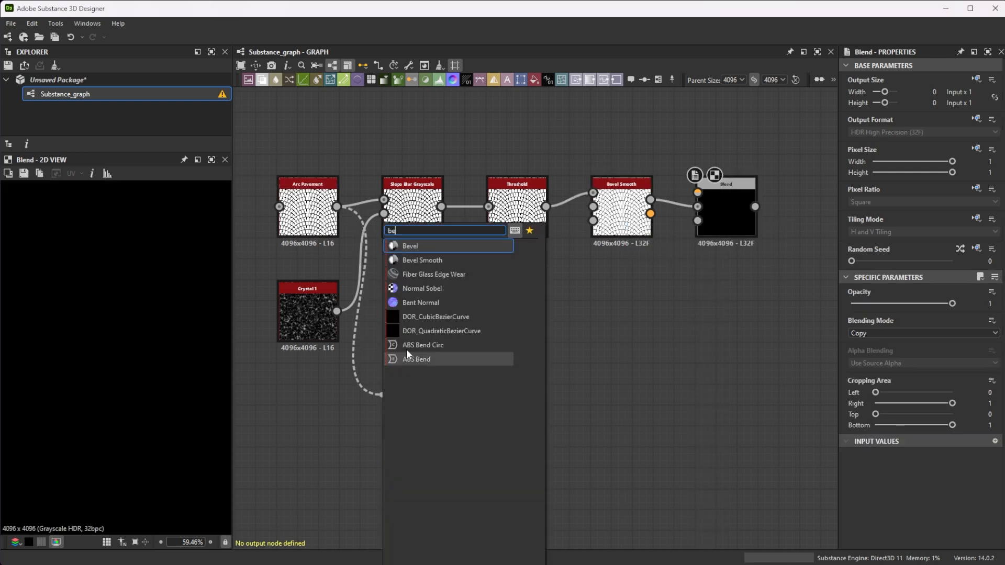
{"action": "left_click", "coordinate": [422, 260]}
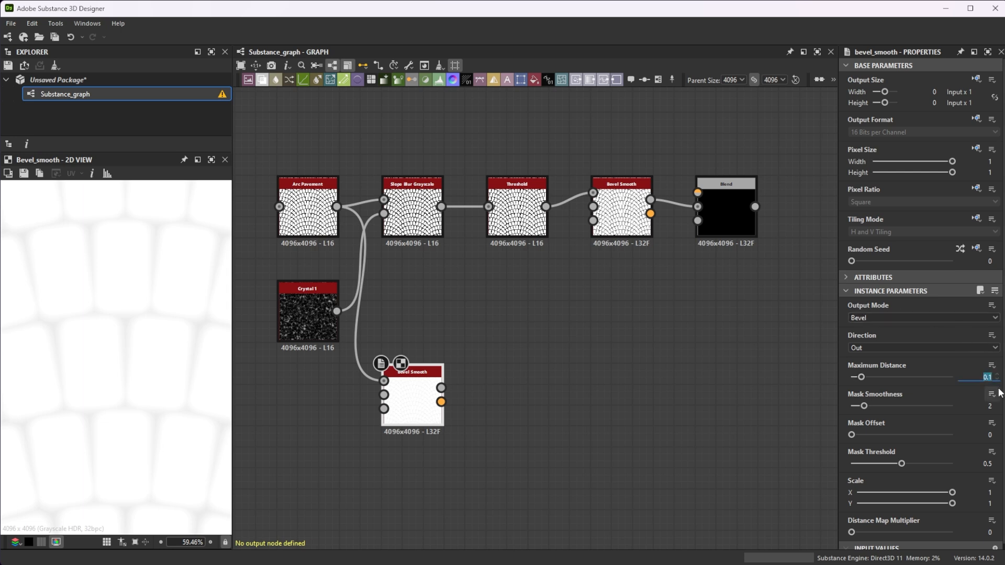
{"action": "type", "text": ".01"}
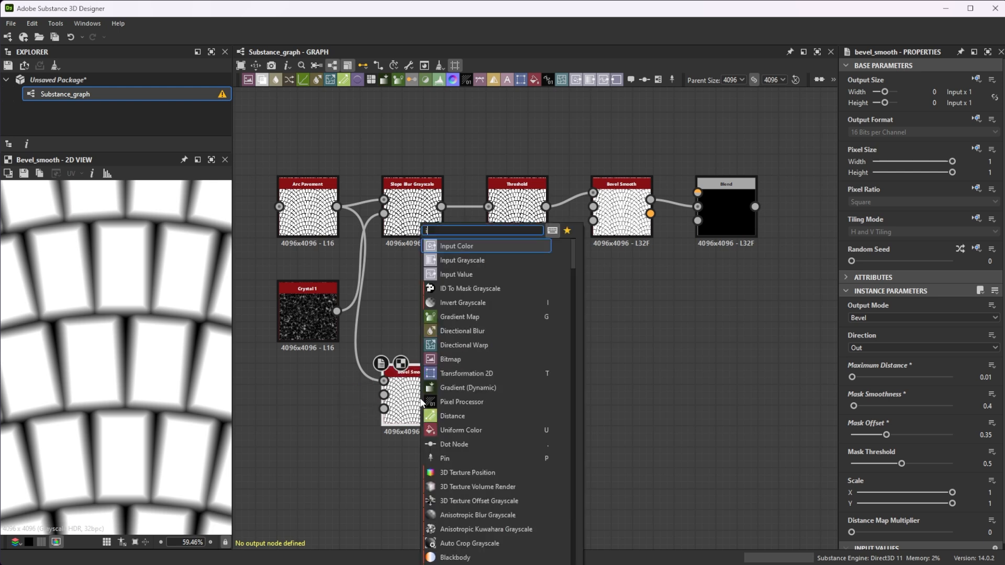
{"action": "left_click", "coordinate": [463, 302]}
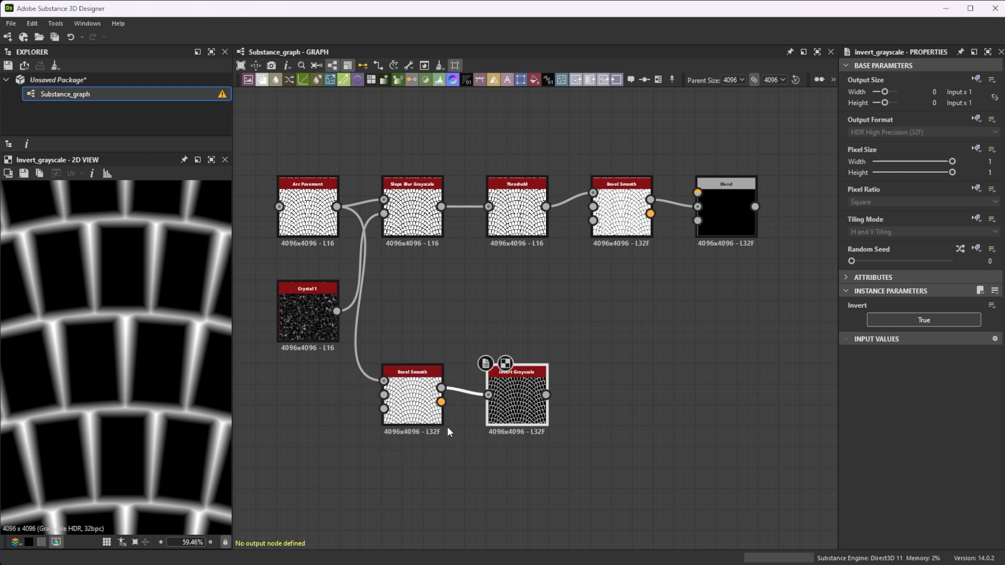
{"action": "mouse_move", "coordinate": [876, 206]}
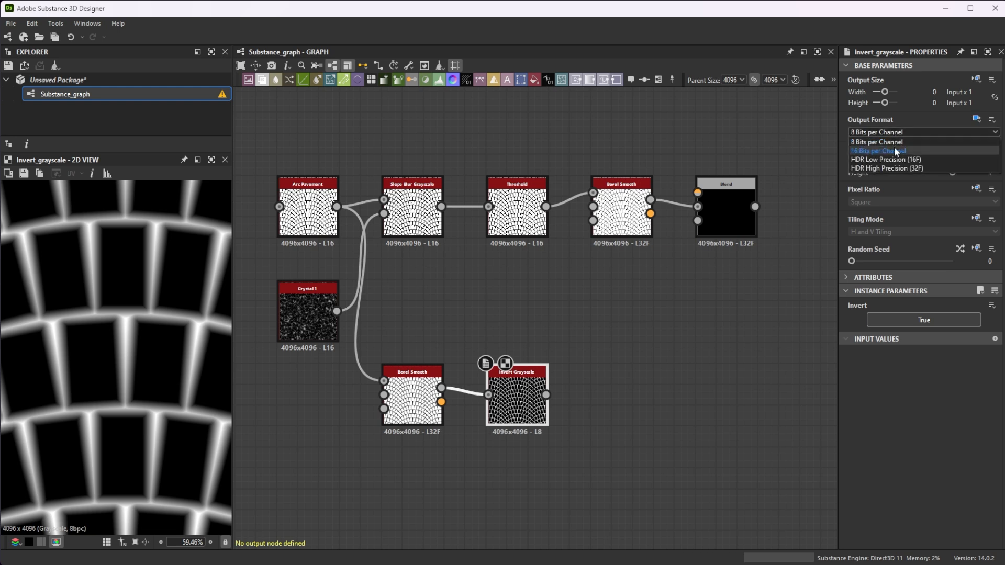
{"action": "left_click", "coordinate": [879, 151]}
{"action": "type", "text": "bl"}
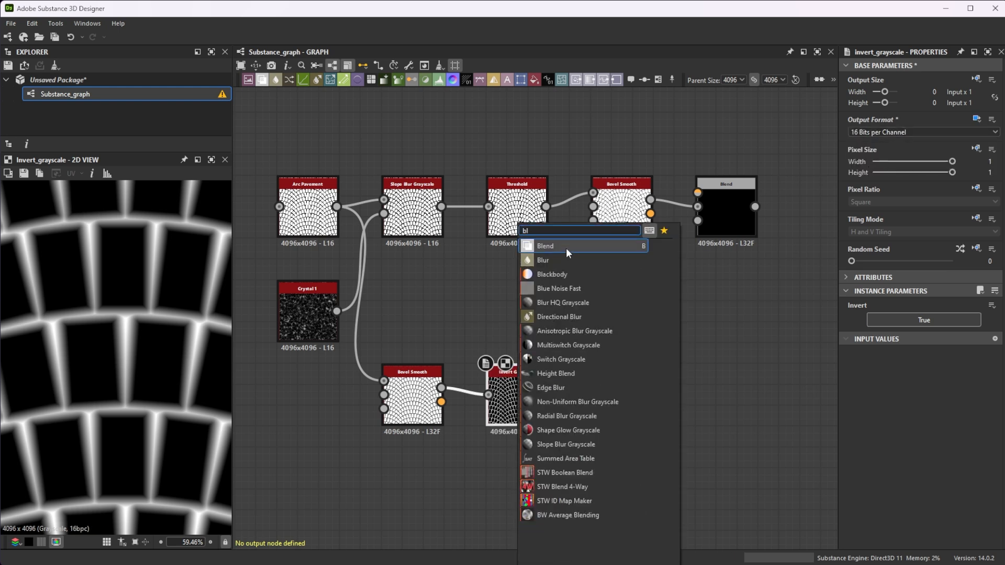
Step: Blend the inverted mask with Crystal 1 in Subtract mode
{"action": "left_click", "coordinate": [545, 246]}
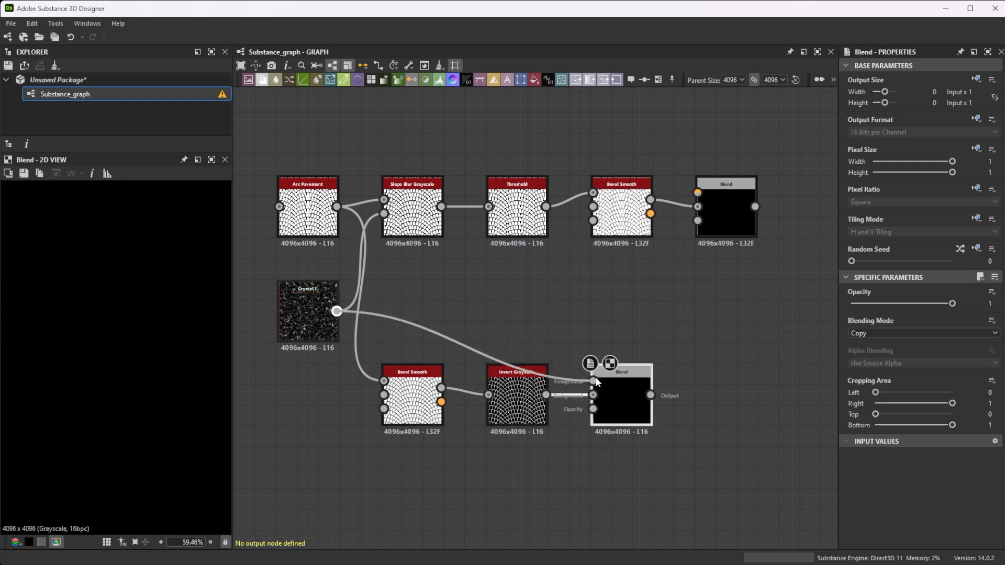
{"action": "left_click", "coordinate": [922, 333]}
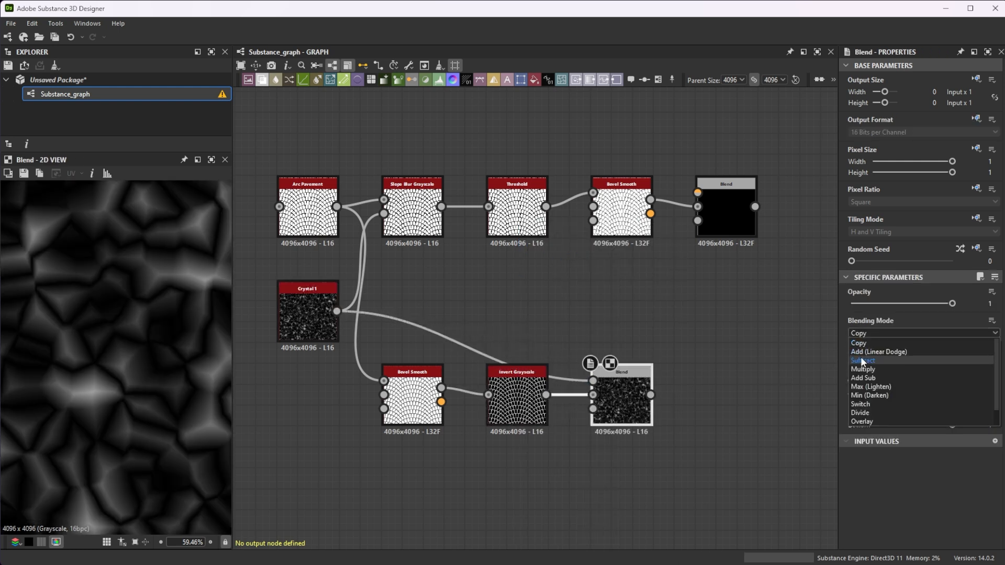
{"action": "left_click", "coordinate": [863, 360]}
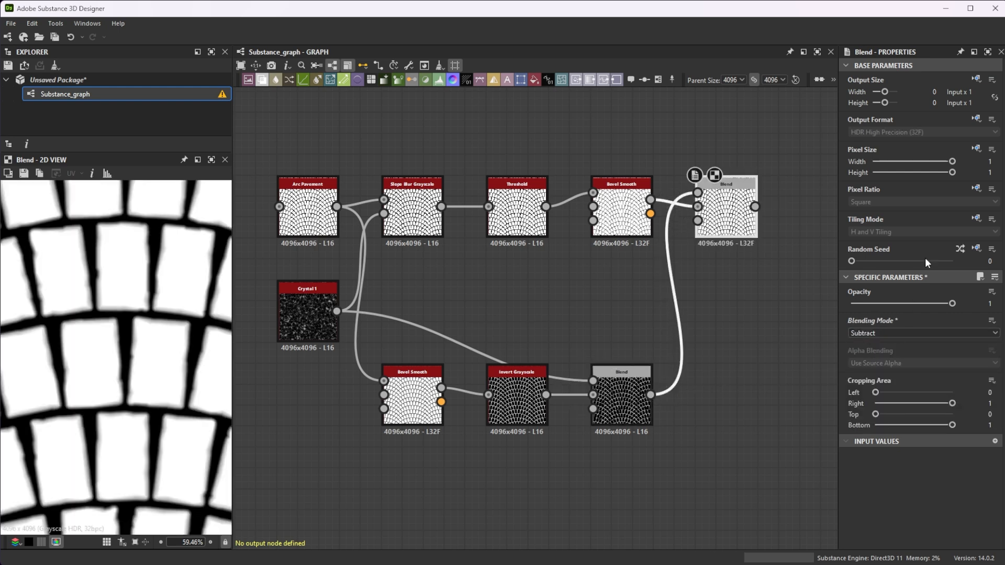
Step: Set the top Blend to 16 bits per channel and adjust its opacity
{"action": "left_click", "coordinate": [920, 132]}
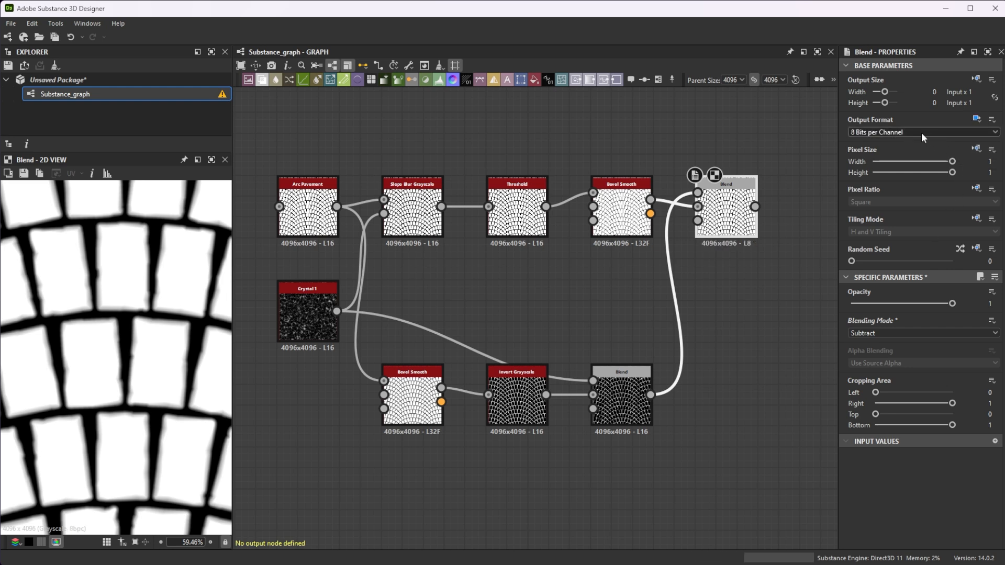
{"action": "left_click", "coordinate": [922, 132]}
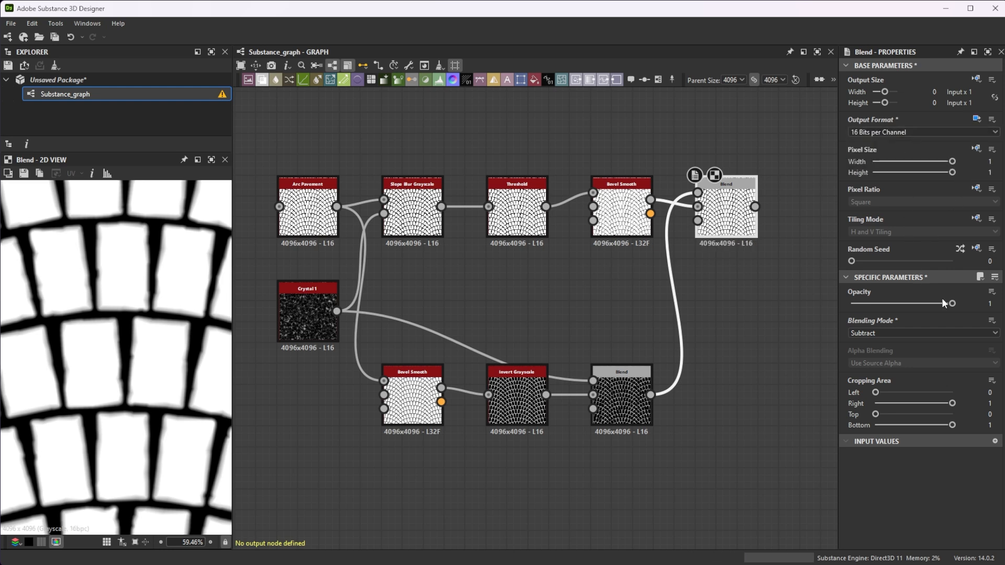
{"action": "left_click_drag", "start_coordinate": [952, 303], "coordinate": [852, 303]}
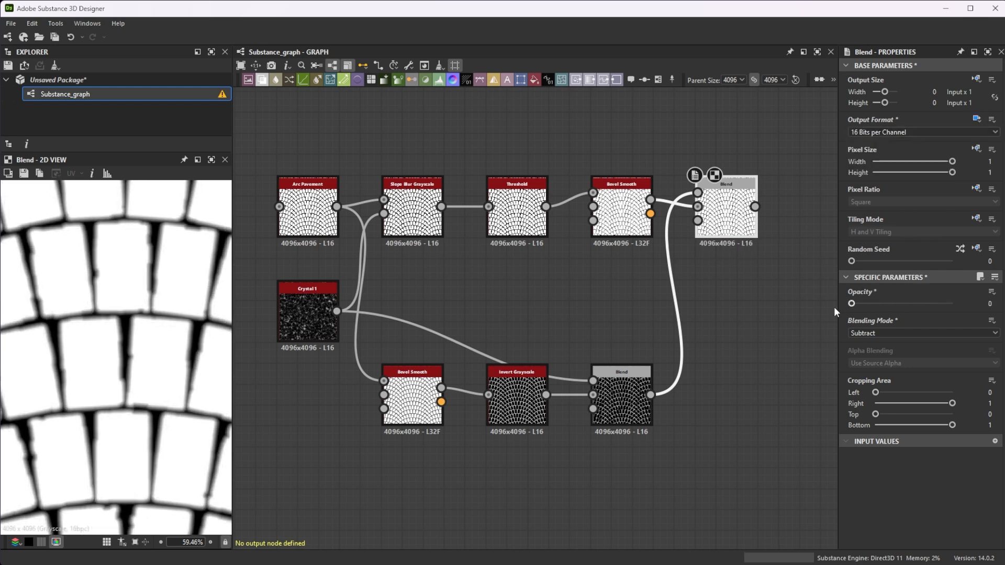
{"action": "left_click_drag", "start_coordinate": [851, 303], "coordinate": [953, 304]}
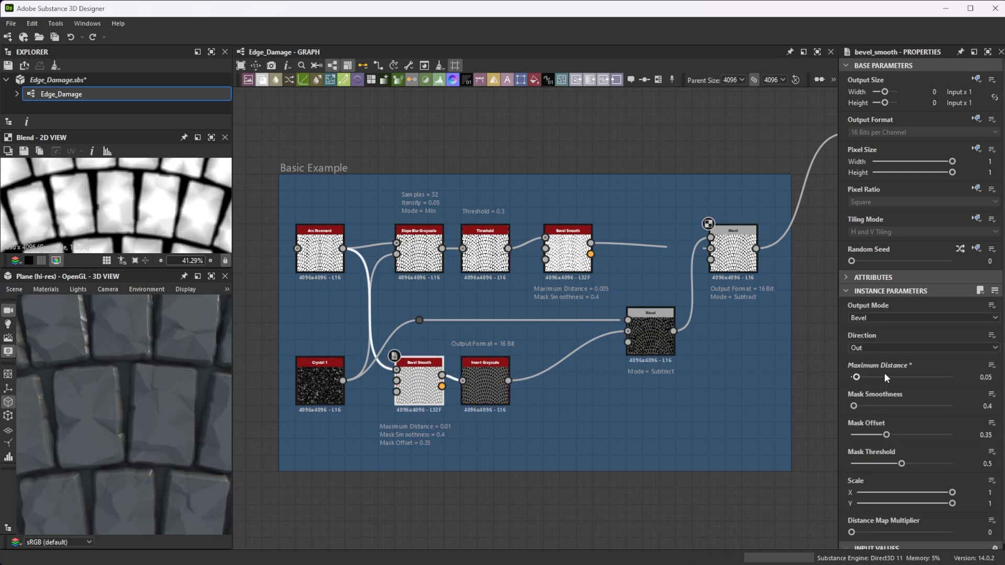
Step: Lower the subtract Blend opacity to 0.96 and rotate the warp angle to 168 degrees
{"action": "left_click", "coordinate": [731, 246]}
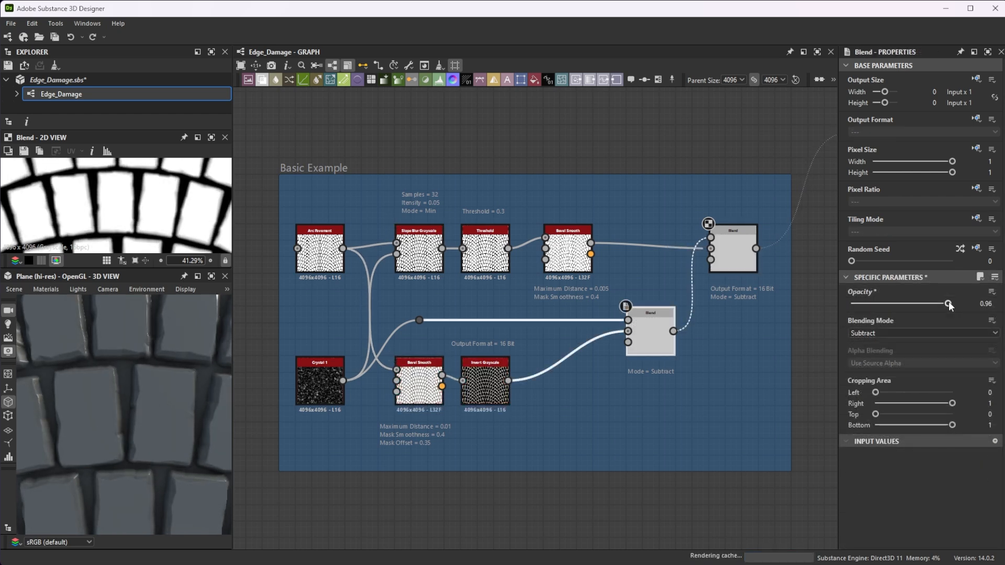
{"action": "left_click_drag", "start_coordinate": [951, 304], "coordinate": [948, 304]}
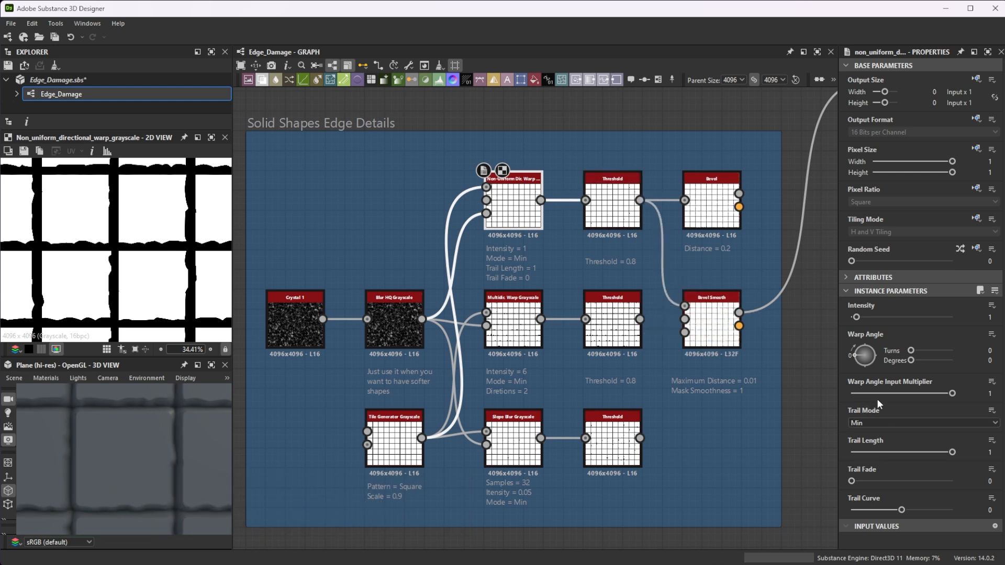
{"action": "mouse_move", "coordinate": [743, 154]}
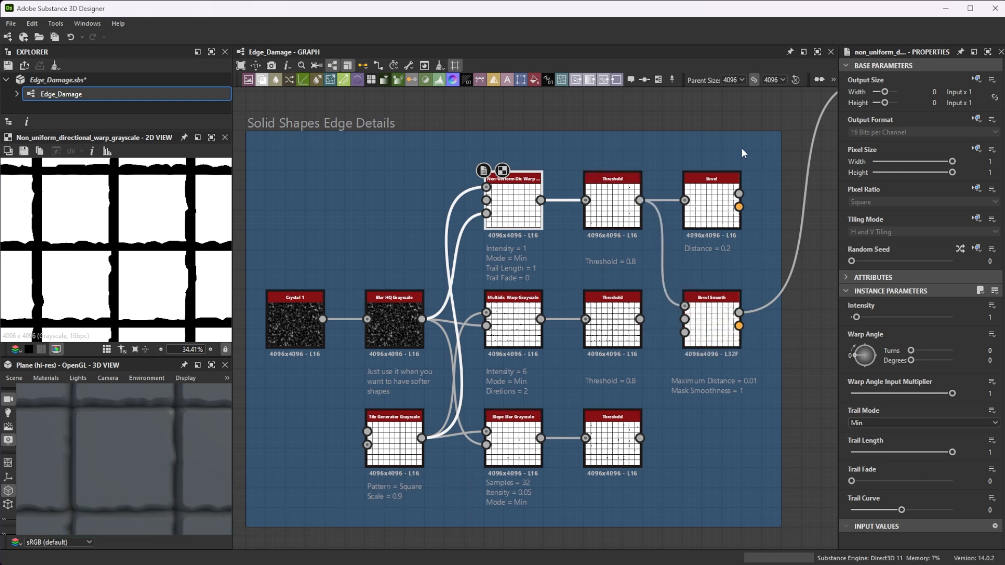
{"action": "mouse_move", "coordinate": [774, 234]}
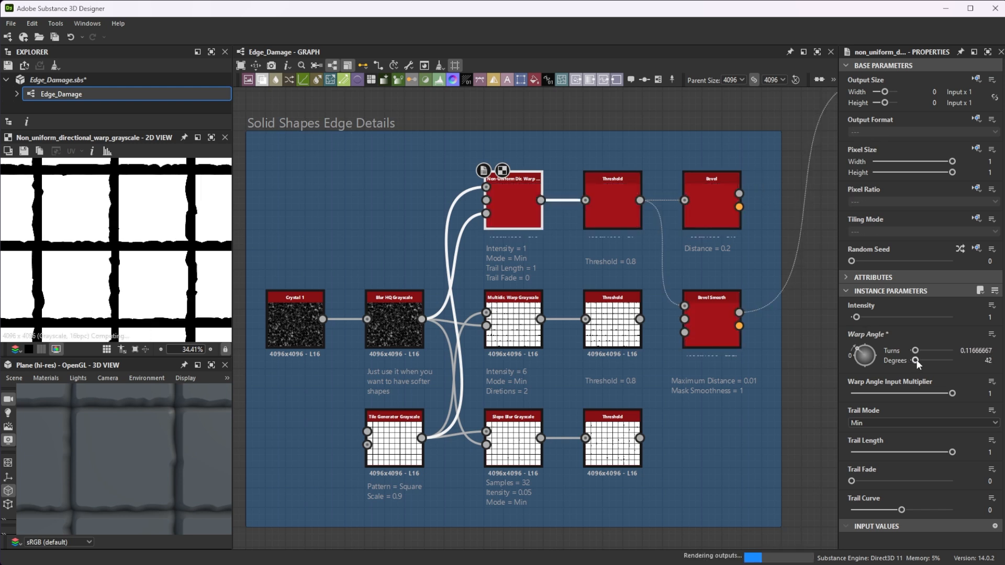
{"action": "left_click_drag", "start_coordinate": [916, 360], "coordinate": [933, 360]}
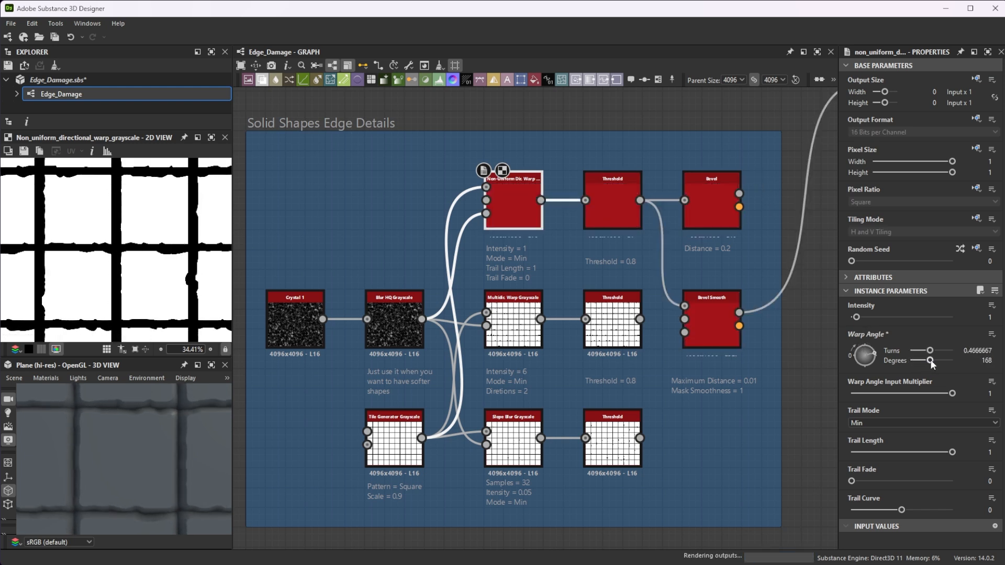
{"action": "left_click_drag", "start_coordinate": [931, 360], "coordinate": [935, 359]}
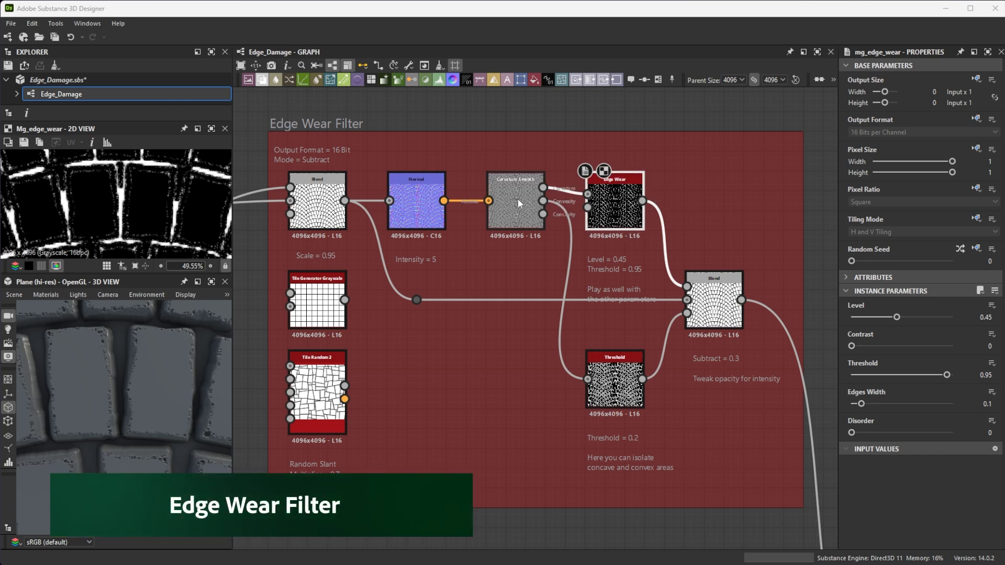
Step: Inspect the Edge Wear result and set Histogram Select Position to 0.69
{"action": "left_click", "coordinate": [316, 196]}
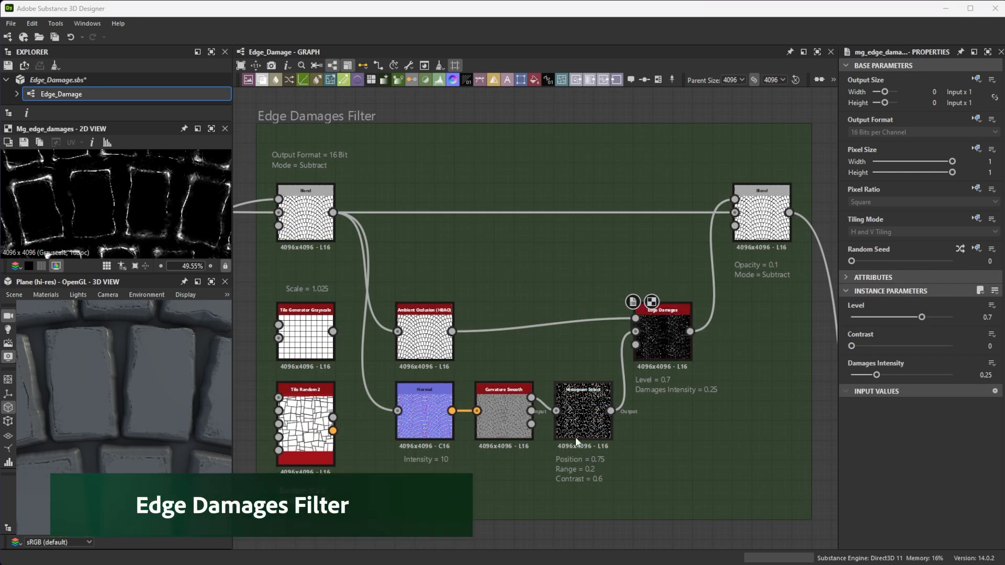
{"action": "left_click", "coordinate": [424, 334]}
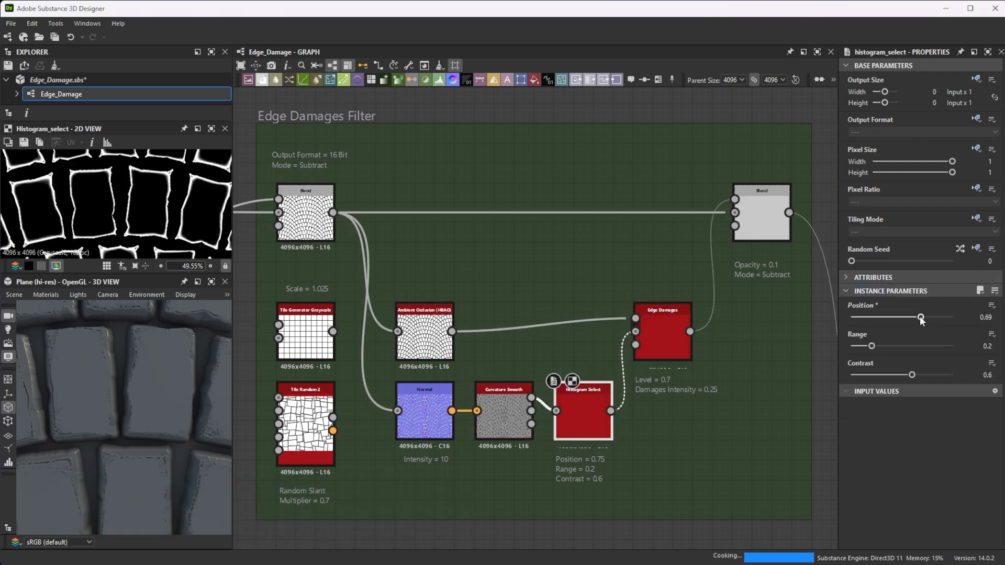
{"action": "left_click_drag", "start_coordinate": [922, 318], "coordinate": [925, 317]}
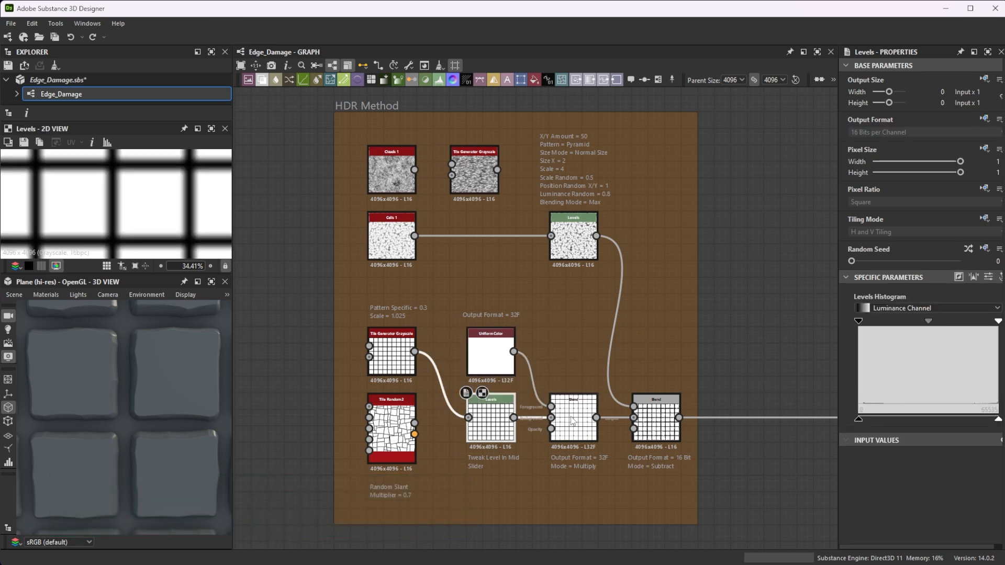
{"action": "left_click", "coordinate": [573, 409]}
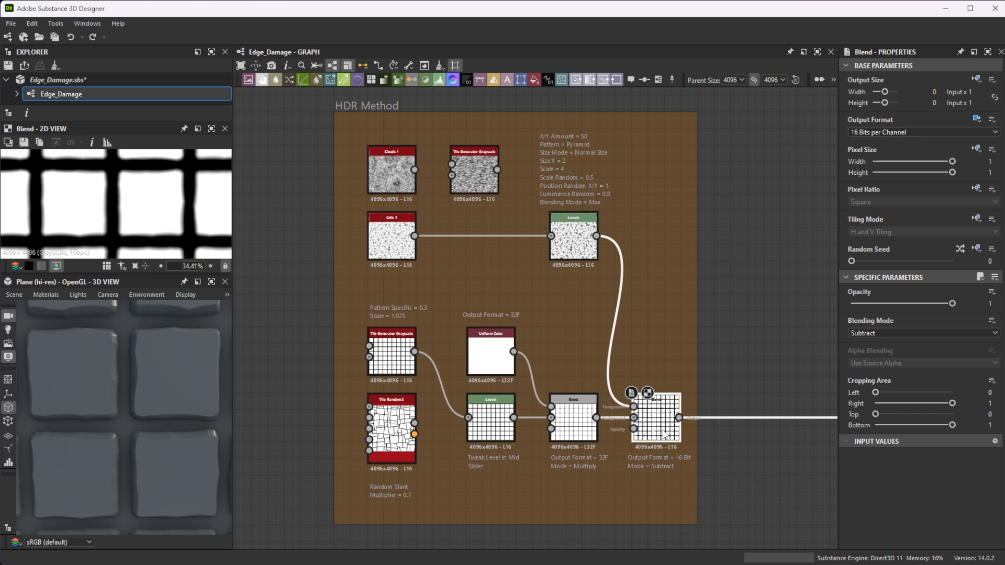
{"action": "mouse_move", "coordinate": [661, 416]}
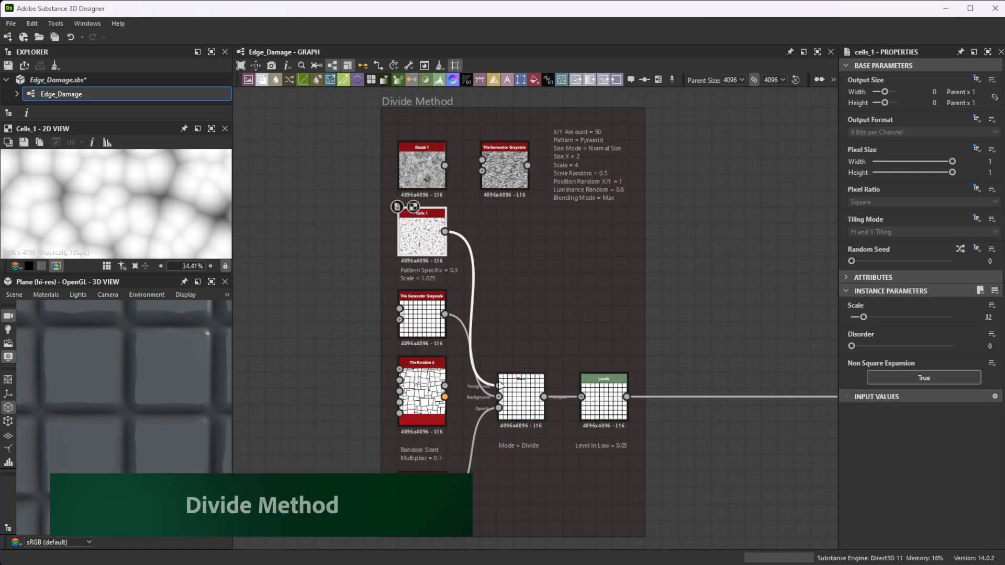
{"action": "left_click", "coordinate": [520, 396]}
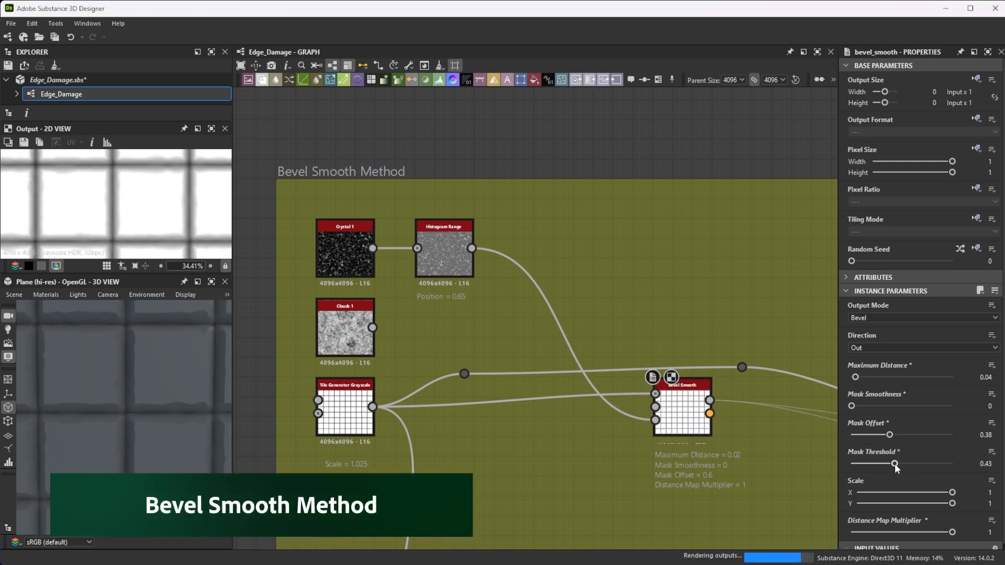
Step: Set the bevel mask threshold to 0.4 and scale to 0.61 by 0.91
{"action": "left_click_drag", "start_coordinate": [954, 494], "coordinate": [934, 494]}
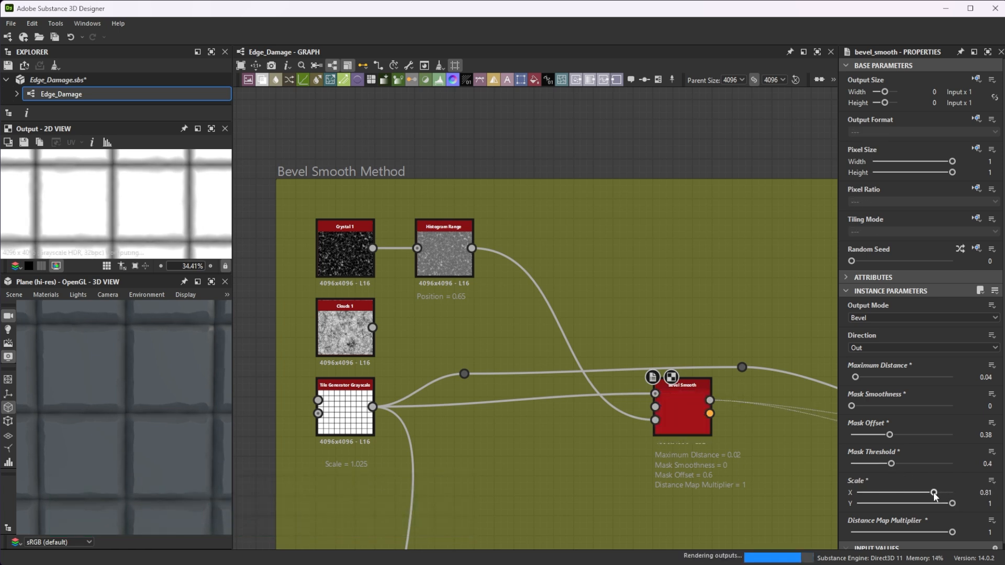
{"action": "left_click_drag", "start_coordinate": [952, 503], "coordinate": [944, 504]}
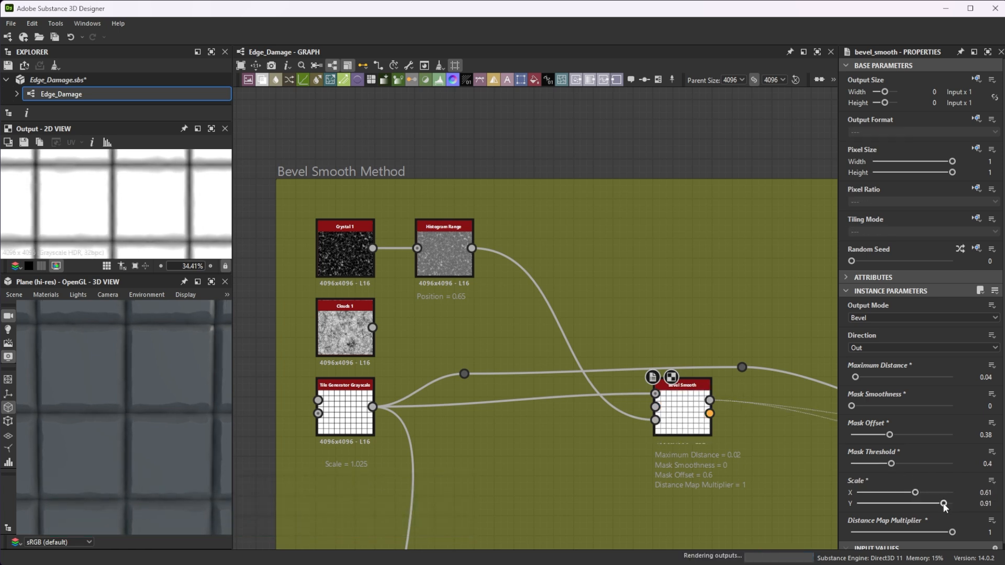
{"action": "left_click_drag", "start_coordinate": [944, 504], "coordinate": [908, 504]}
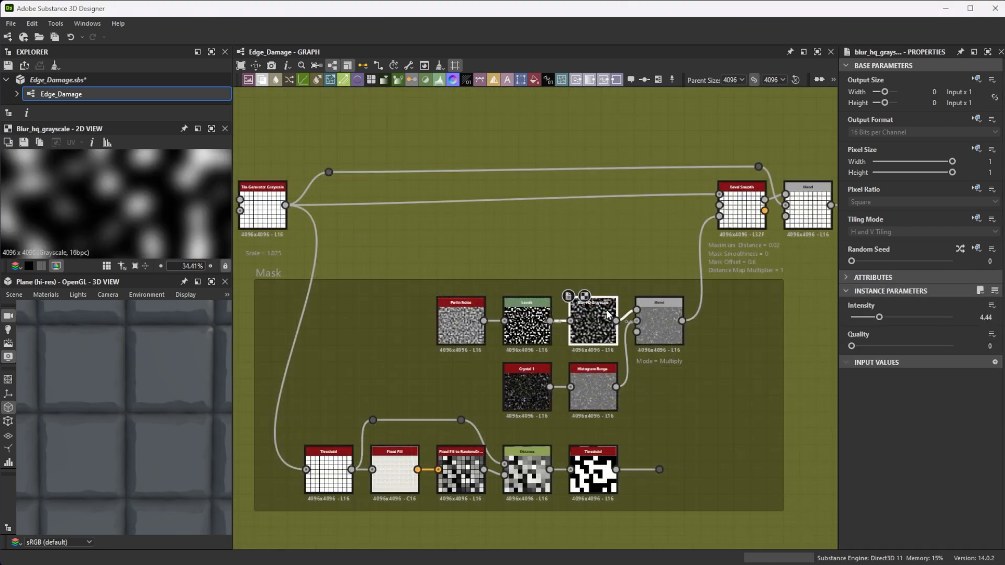
Step: Reduce the mask multiply Blend opacity to 0.38 and adjust the final threshold
{"action": "left_click", "coordinate": [658, 320]}
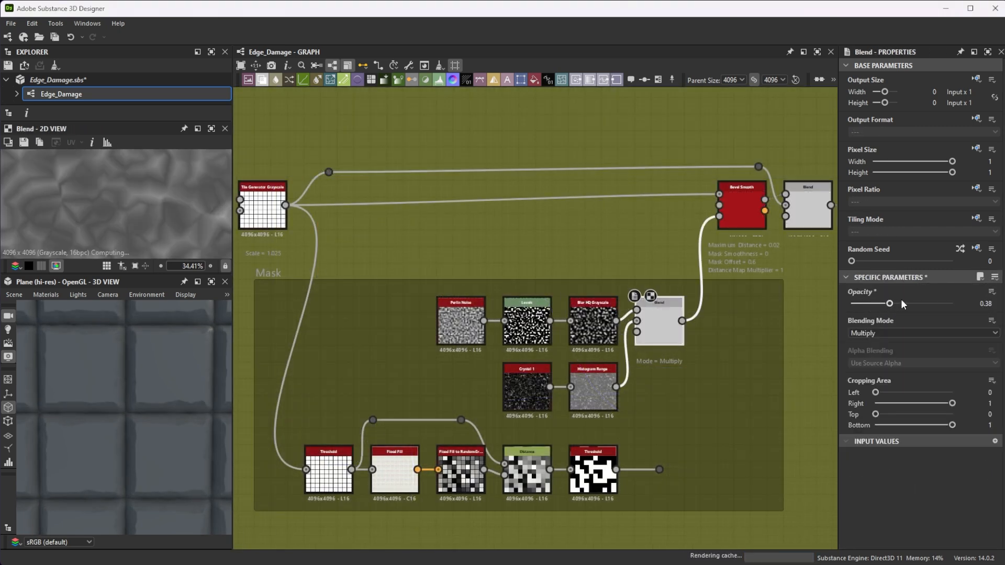
{"action": "left_click_drag", "start_coordinate": [890, 303], "coordinate": [908, 303]}
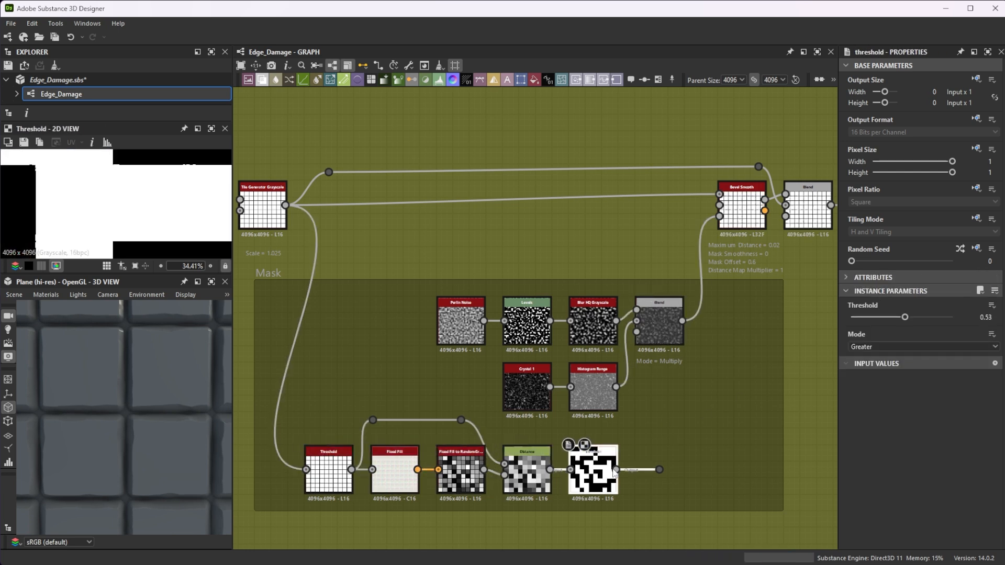
{"action": "left_click_drag", "start_coordinate": [643, 470], "coordinate": [790, 212]}
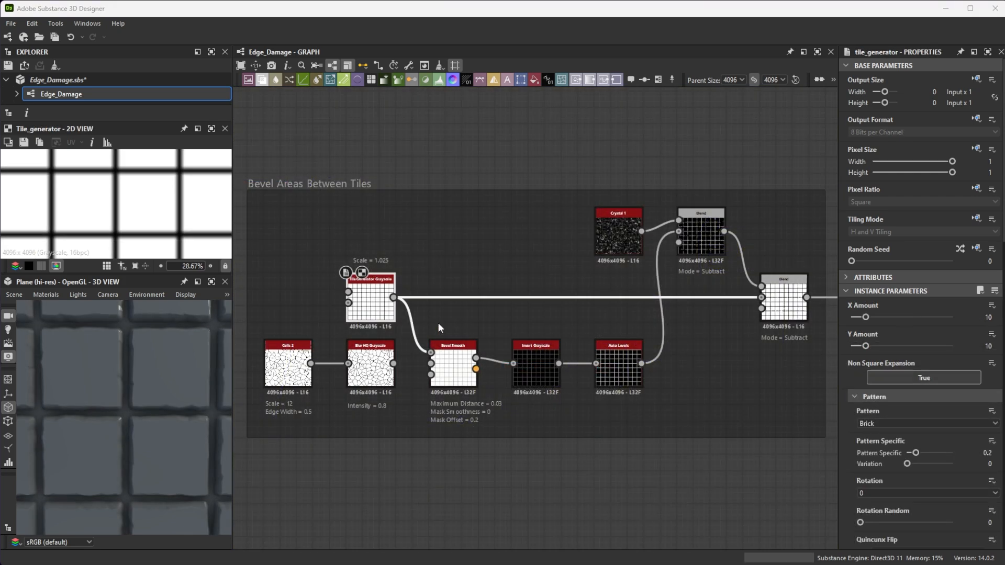
Step: Preview the Invert Grayscale and Auto Levels steps, then raise the bevel mask threshold to 0.81
{"action": "left_click", "coordinate": [453, 362]}
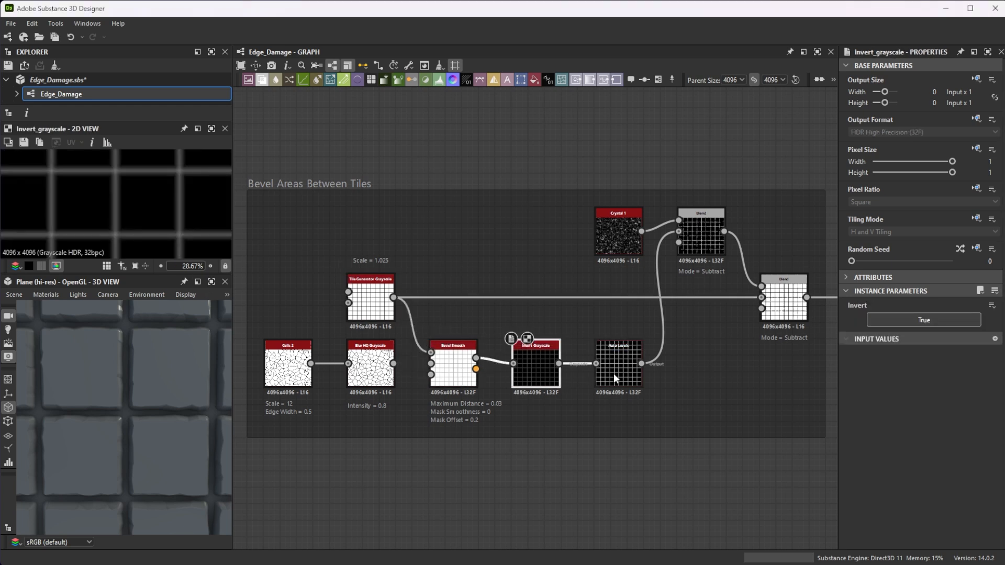
{"action": "left_click", "coordinate": [618, 363]}
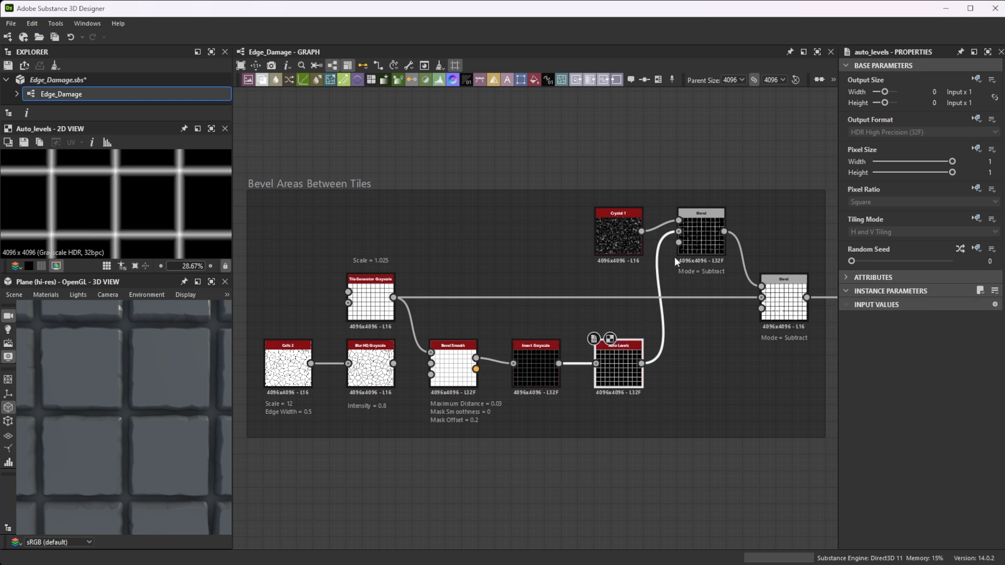
{"action": "mouse_move", "coordinate": [702, 239]}
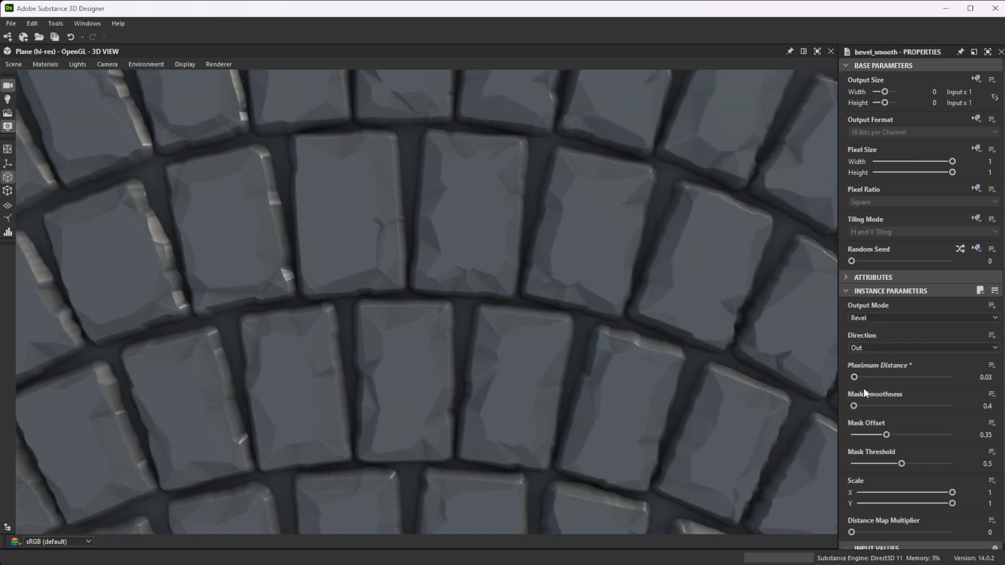
{"action": "left_click_drag", "start_coordinate": [901, 463], "coordinate": [933, 463]}
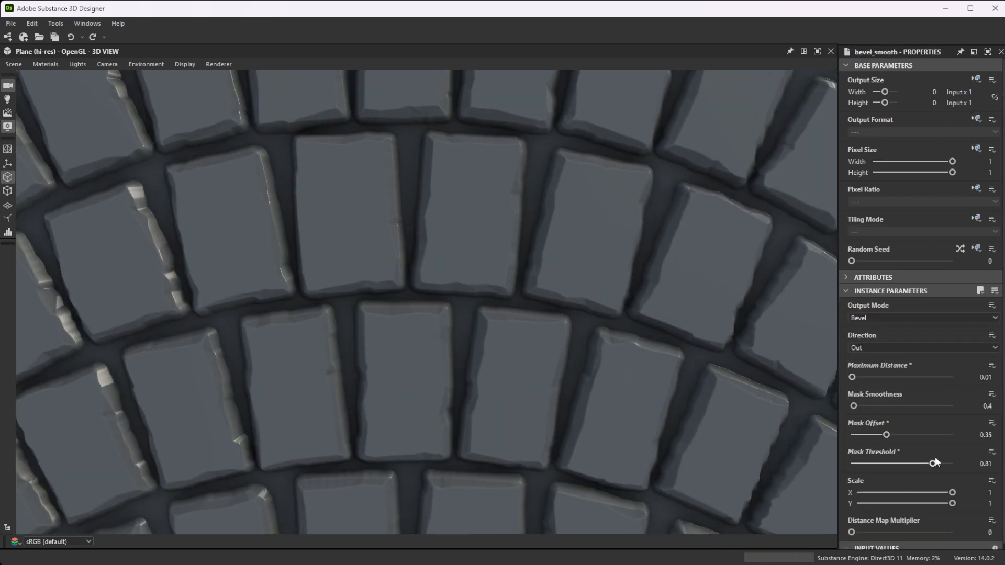